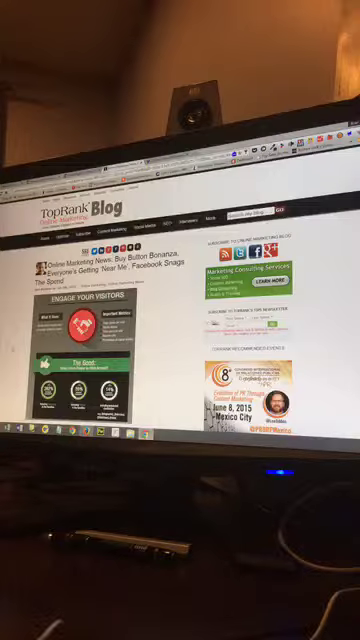
scroll(down, 3)
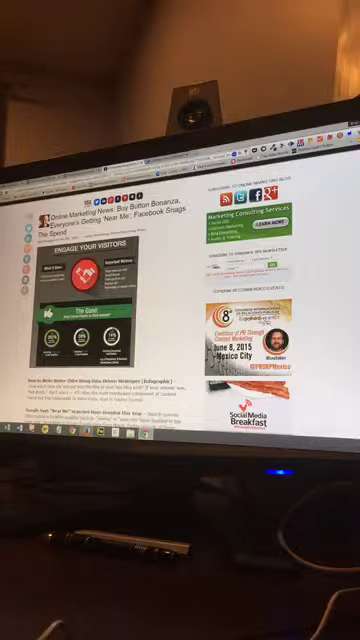
scroll(down, 3)
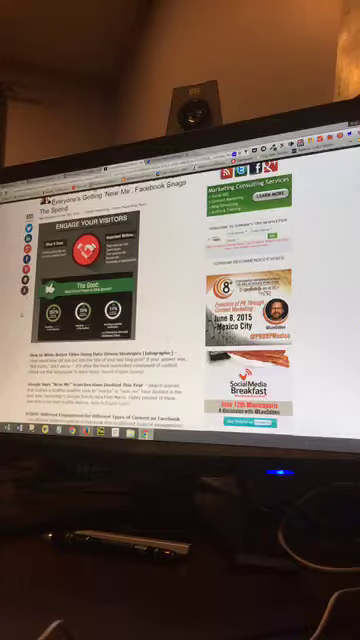
scroll(down, 3)
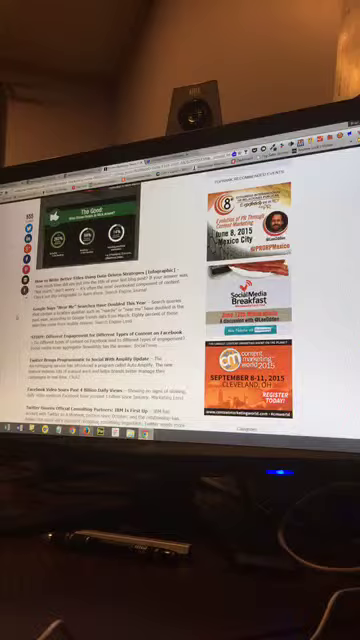
scroll(down, 3)
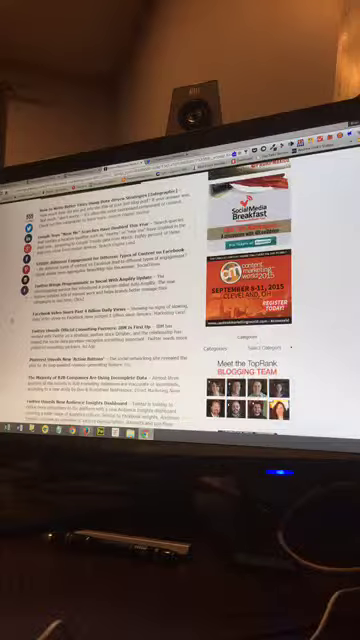
scroll(down, 3)
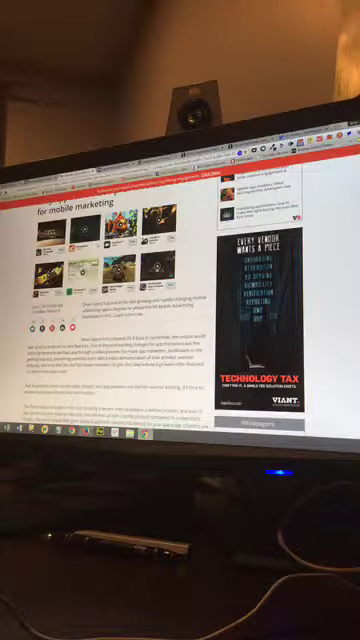
scroll(down, 3)
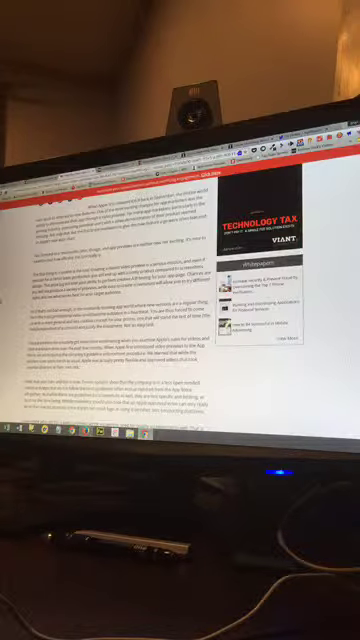
scroll(down, 3)
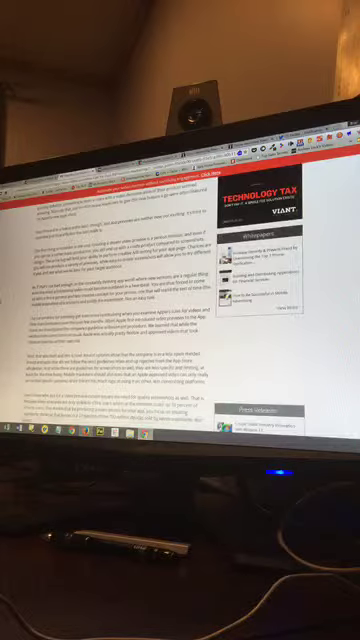
scroll(down, 3)
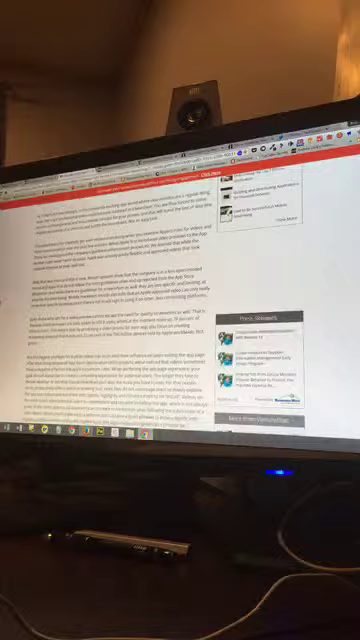
scroll(down, 3)
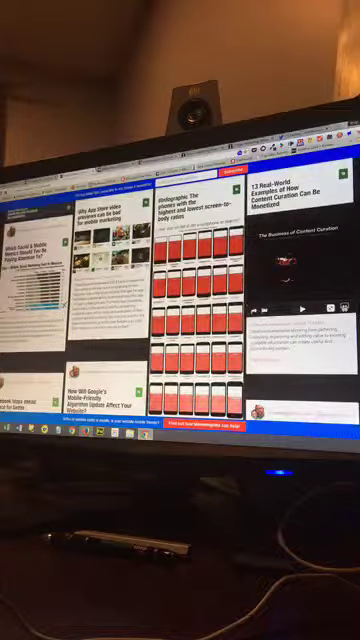
scroll(down, 3)
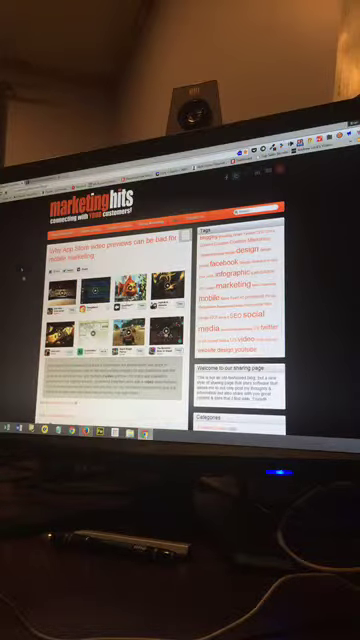
scroll(down, 3)
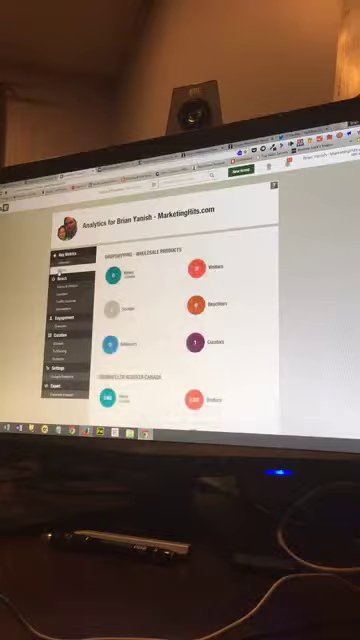
scroll(down, 3)
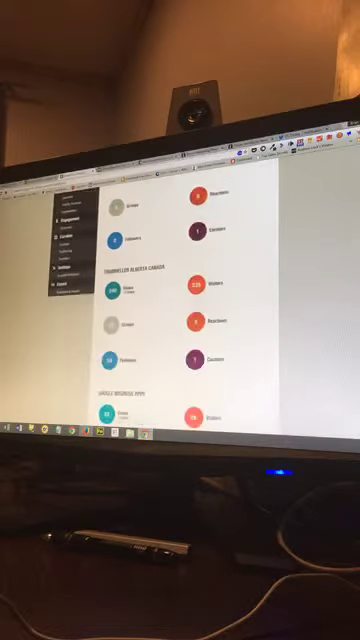
scroll(down, 3)
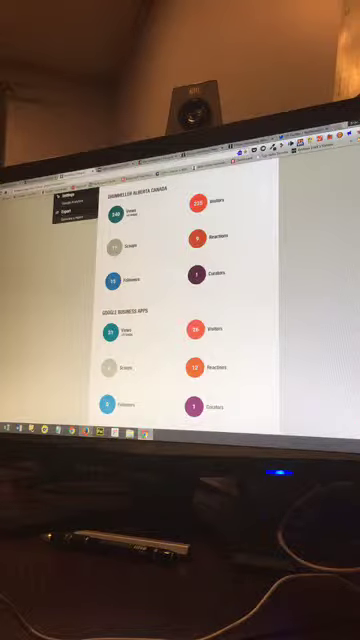
scroll(down, 3)
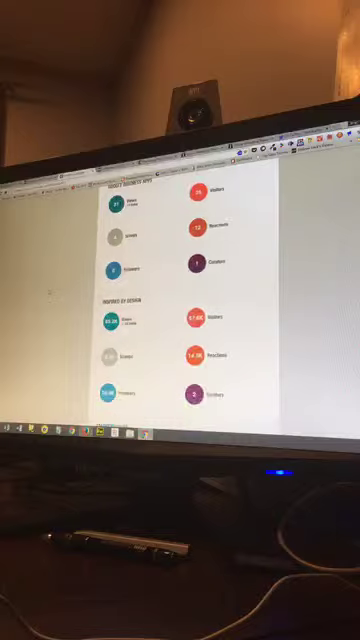
scroll(down, 3)
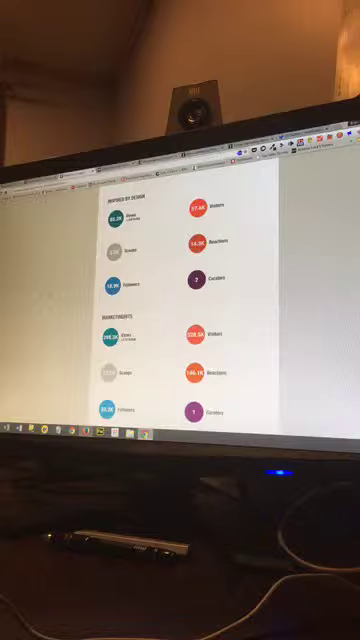
scroll(down, 3)
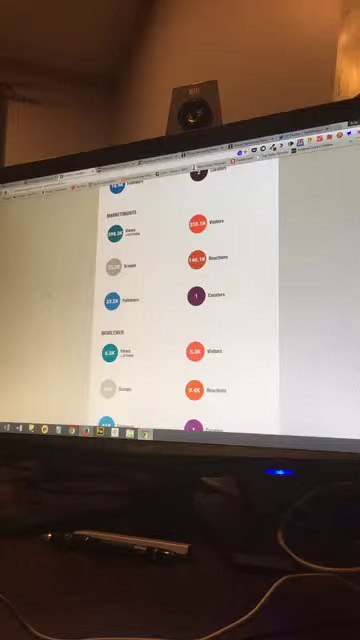
scroll(down, 3)
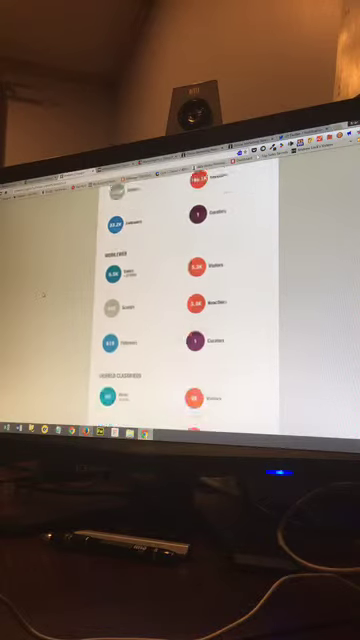
scroll(down, 3)
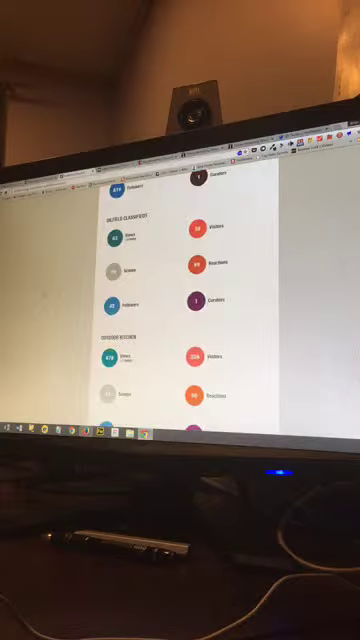
scroll(down, 3)
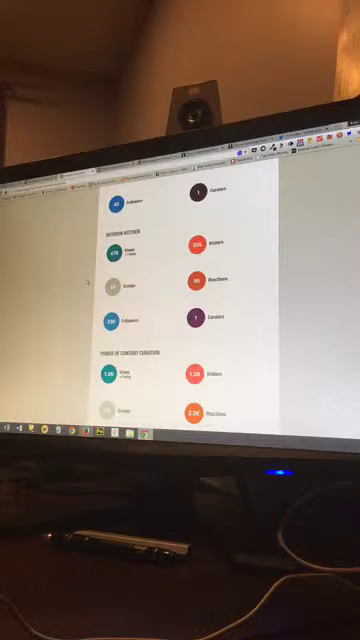
scroll(down, 3)
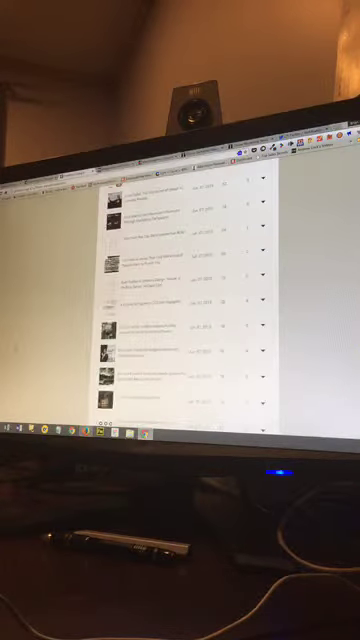
scroll(down, 3)
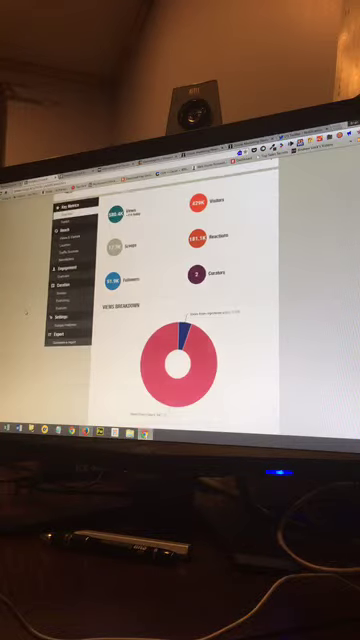
scroll(up, 3)
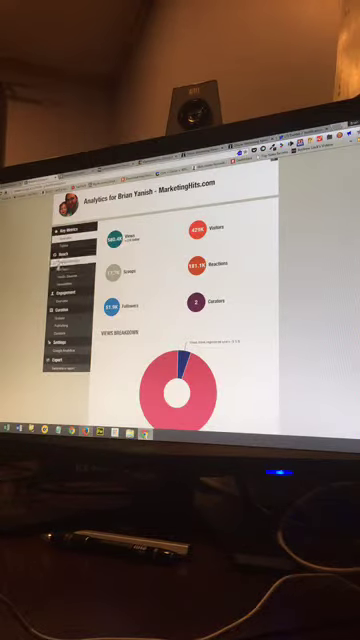